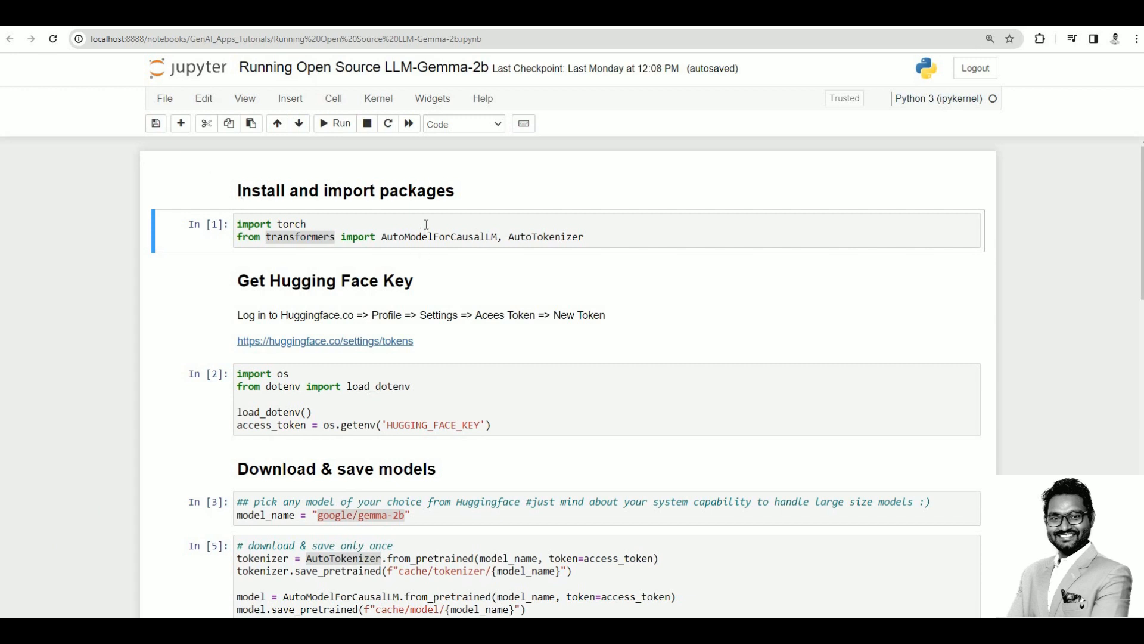
Step: Add a code cell below the imports containing !pip uninstall transformers
click(308, 224)
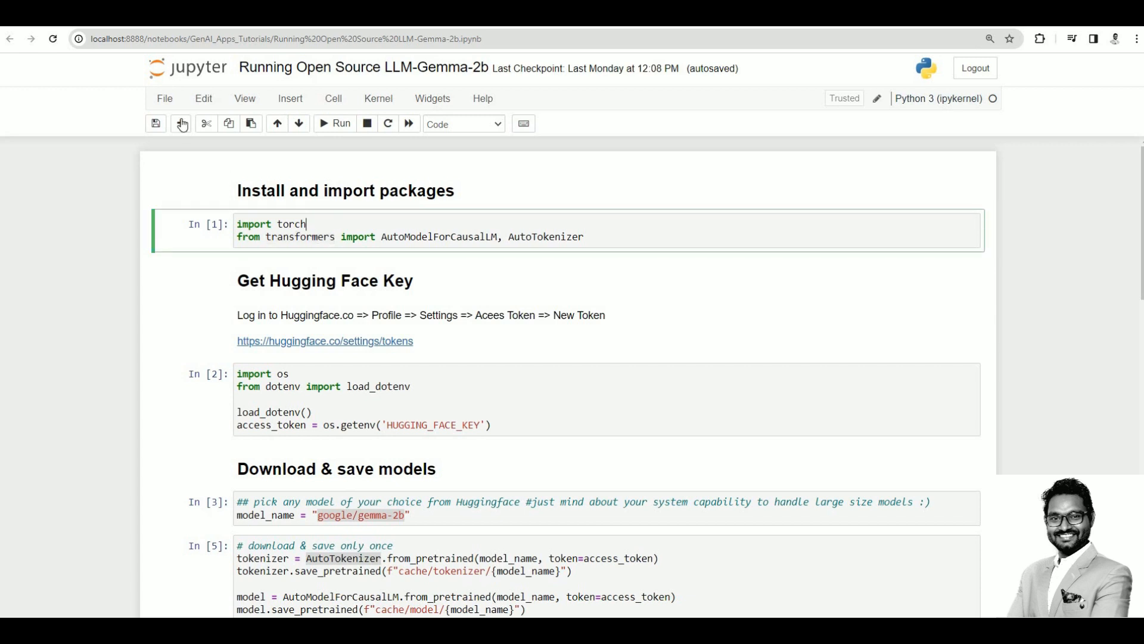
mouse_move(180, 123)
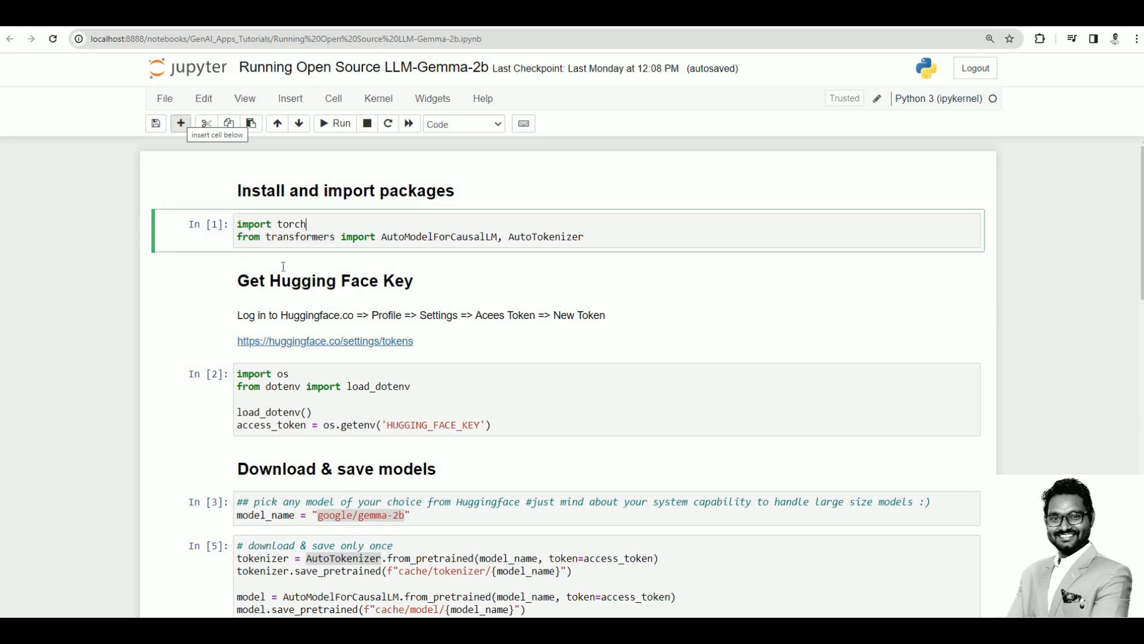
click(180, 124)
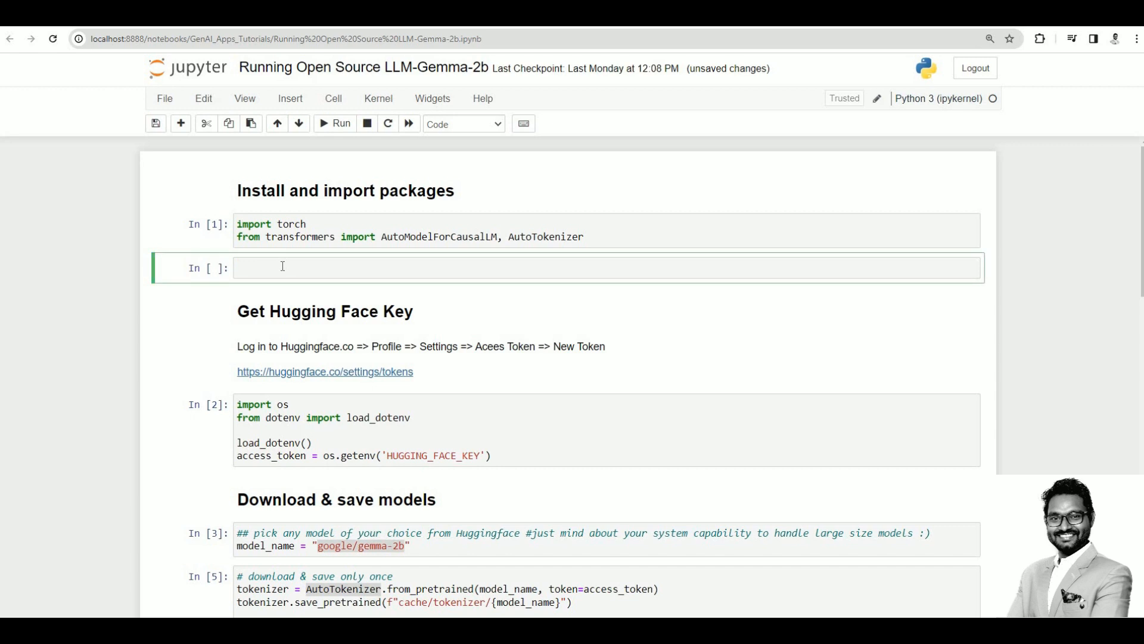
text(!)
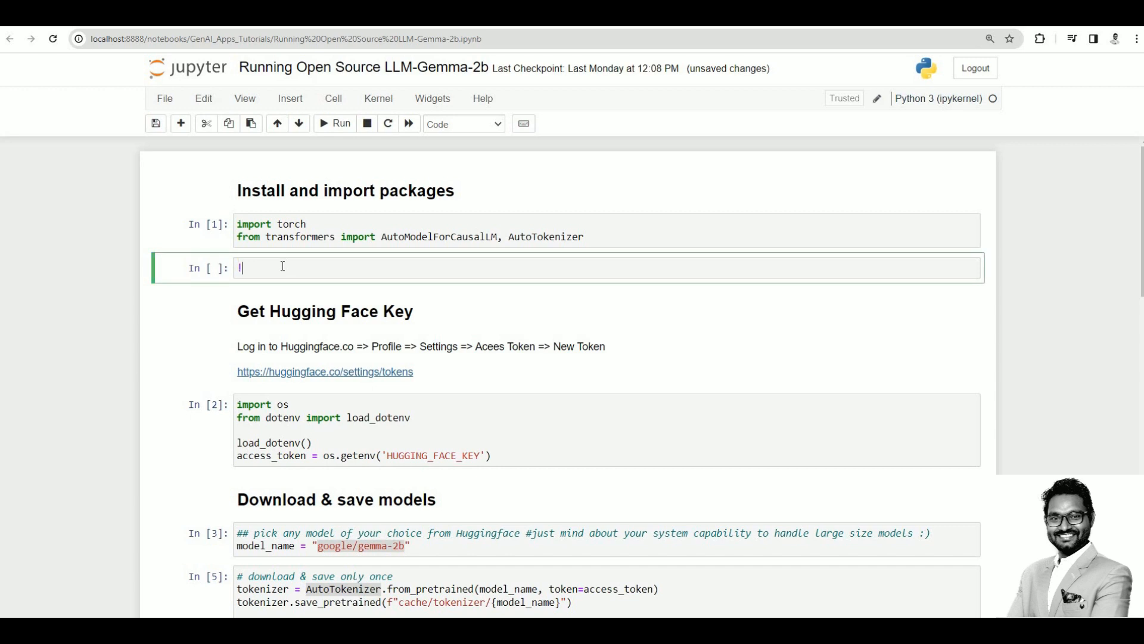
text(pip i)
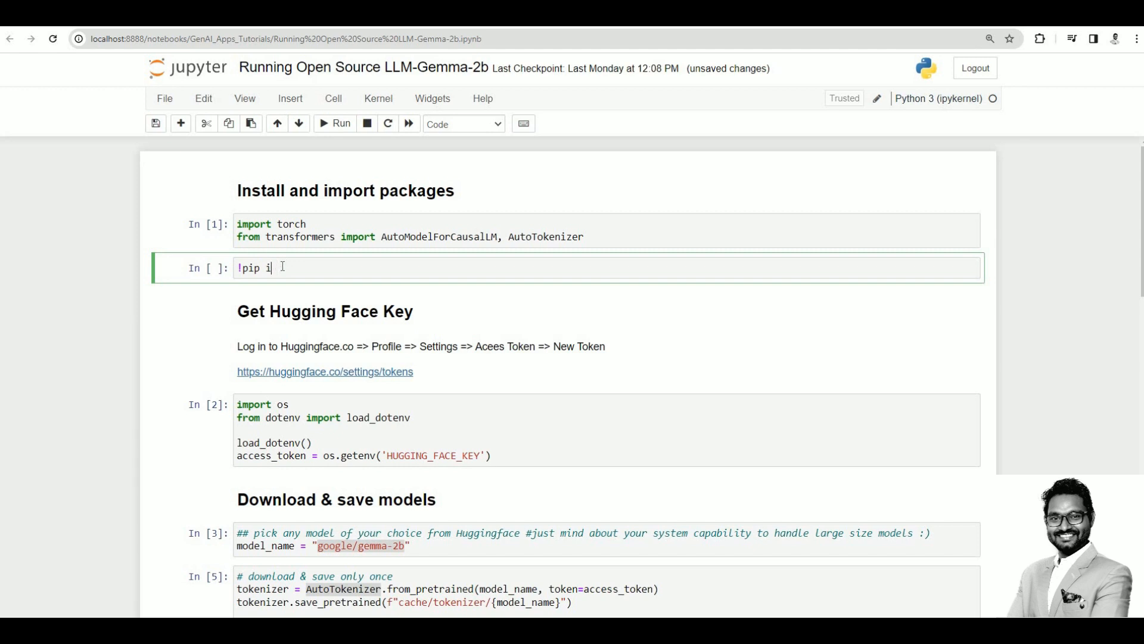
text(uni)
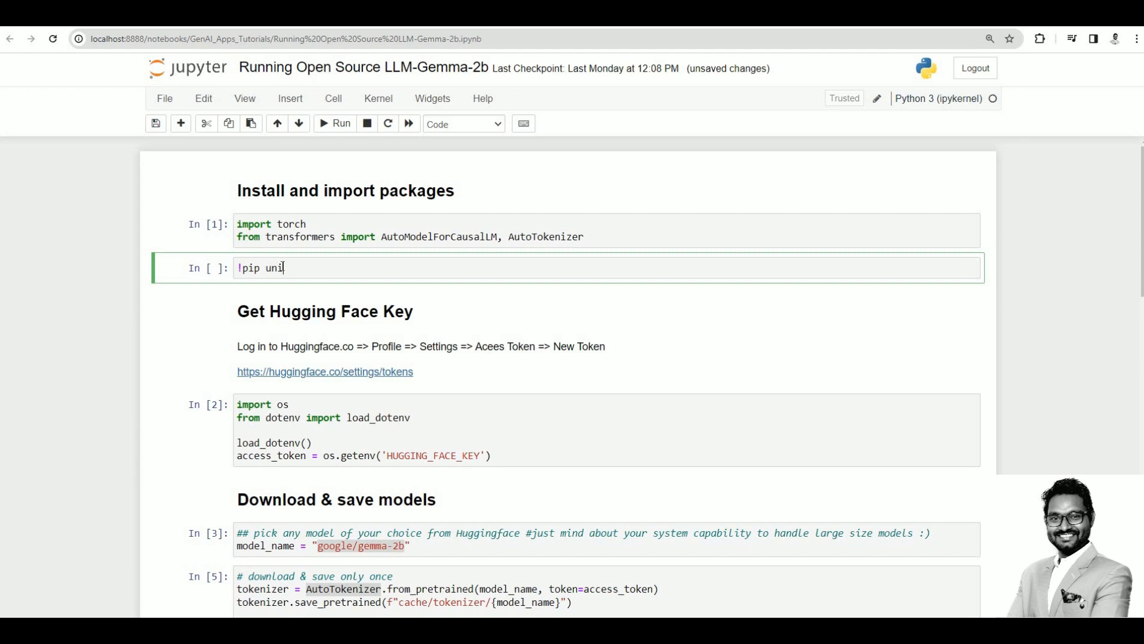
text(nstall)
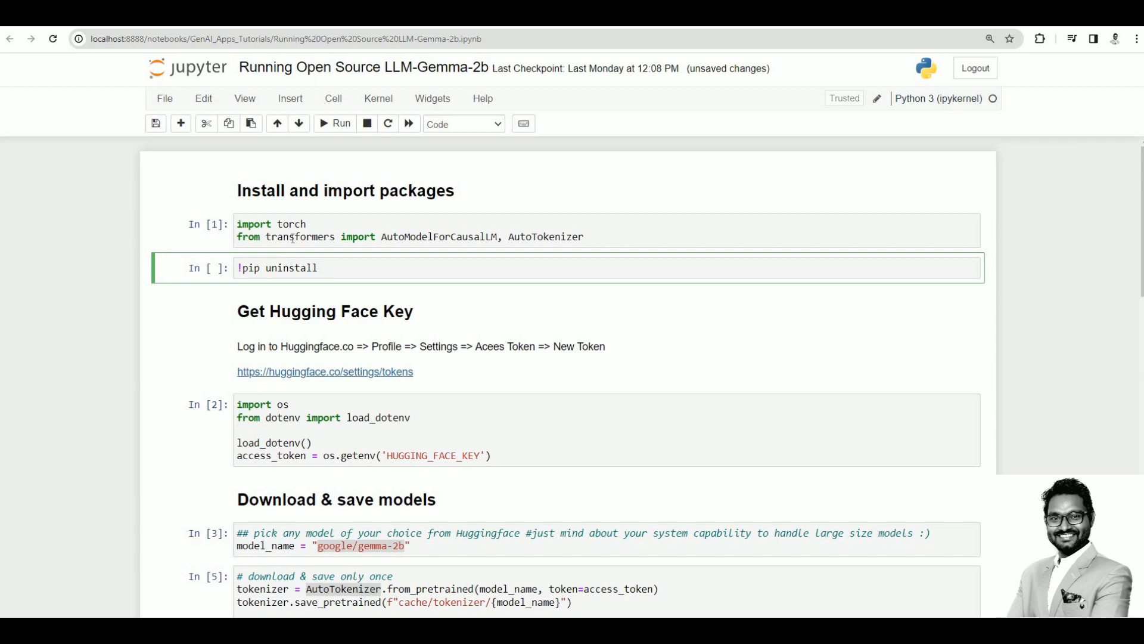
double_click(300, 236)
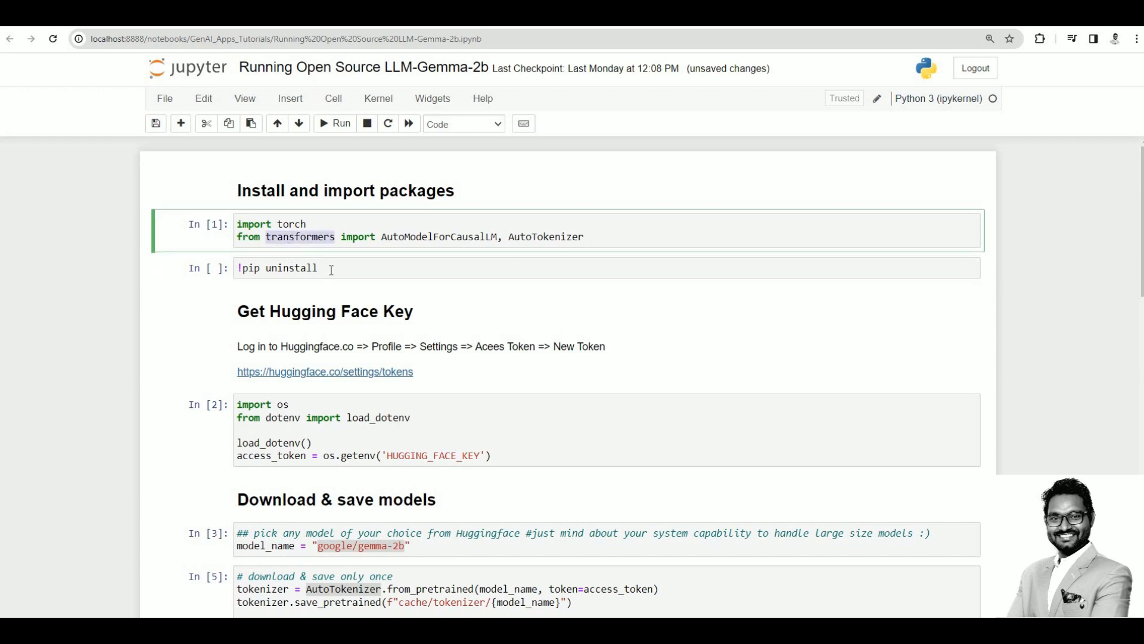
text(transformers)
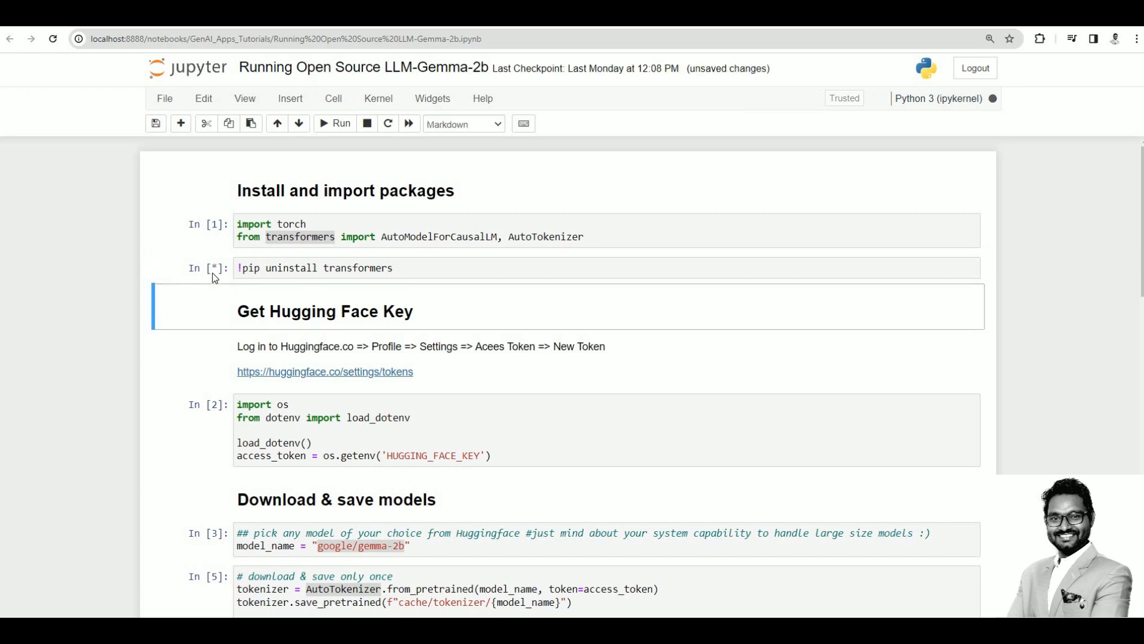
mouse_move(217, 274)
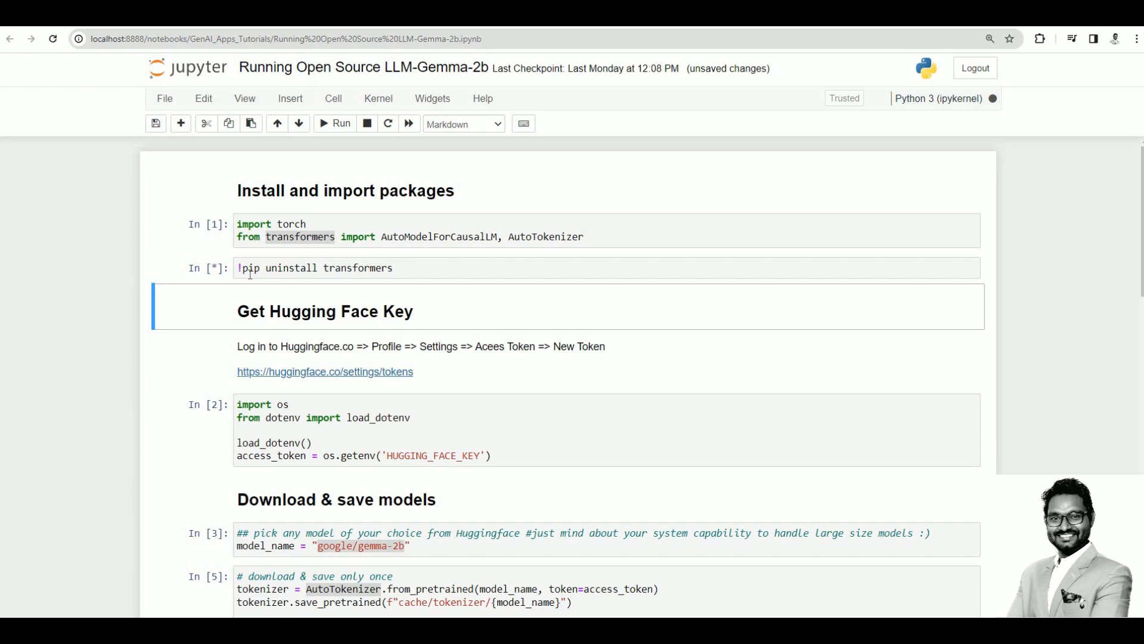
mouse_move(956, 115)
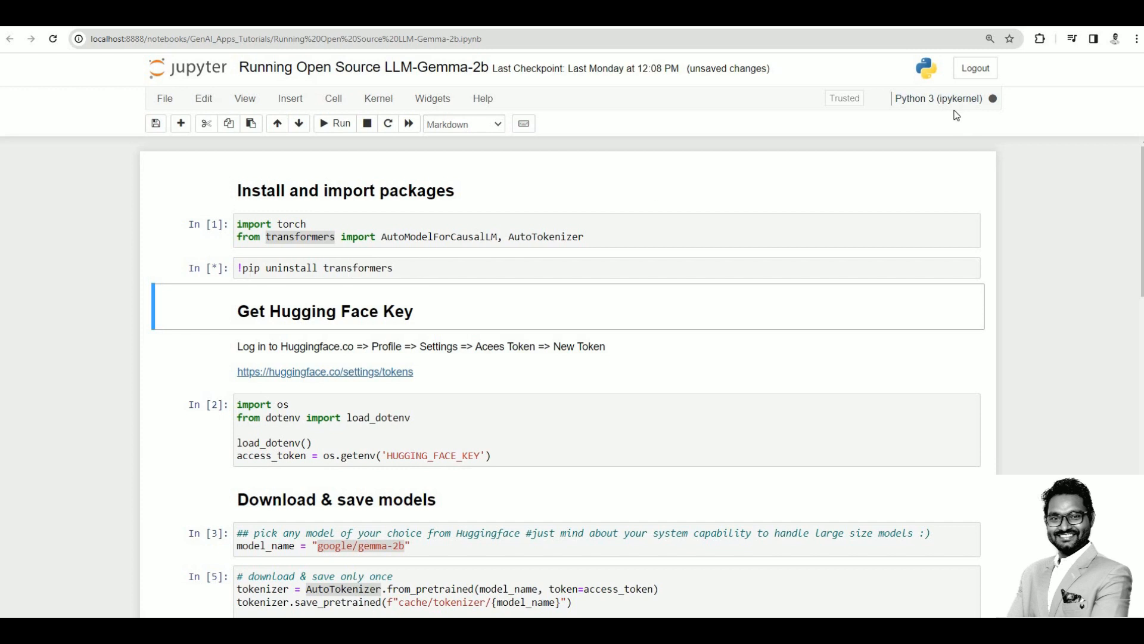
mouse_move(947, 110)
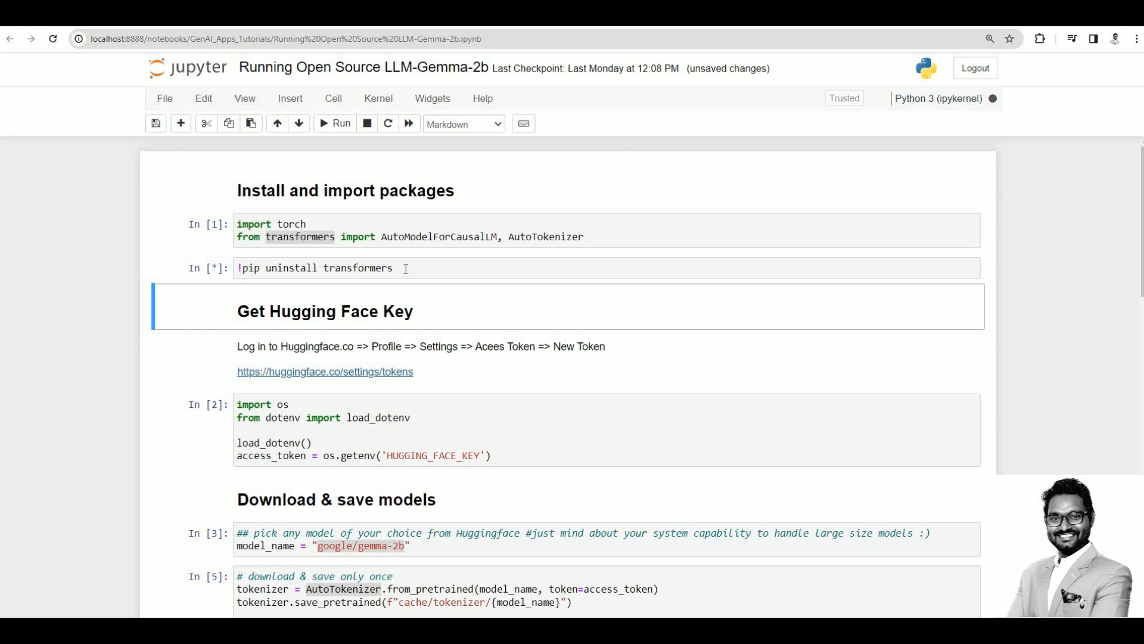
Step: Restart the kernel via Kernel > Restart to stop the stuck uninstall cell
click(342, 268)
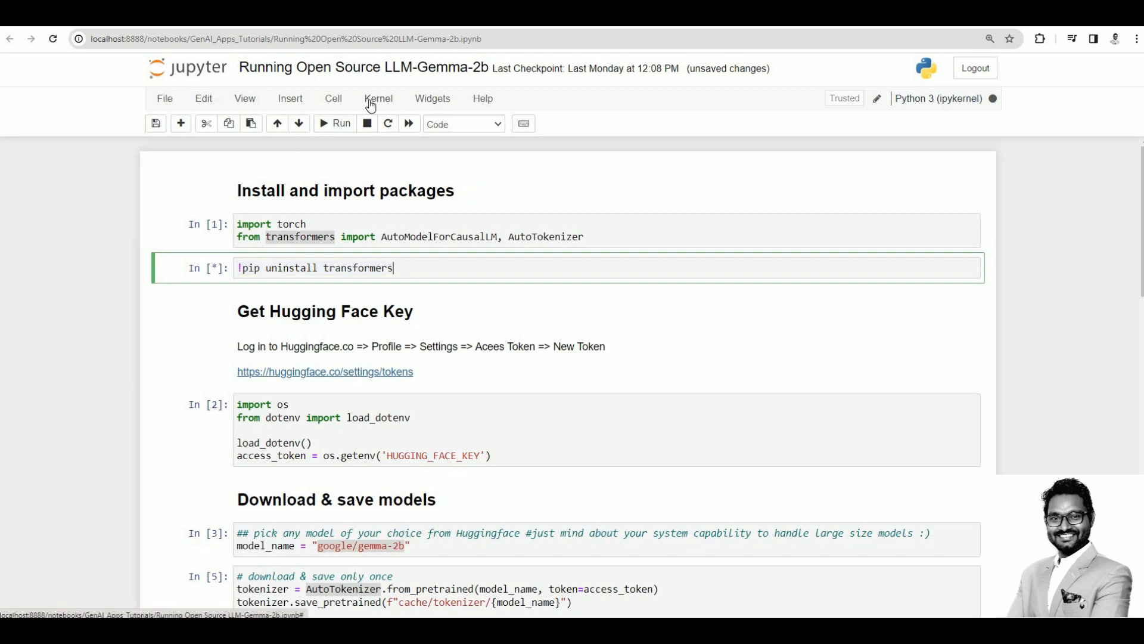
click(378, 99)
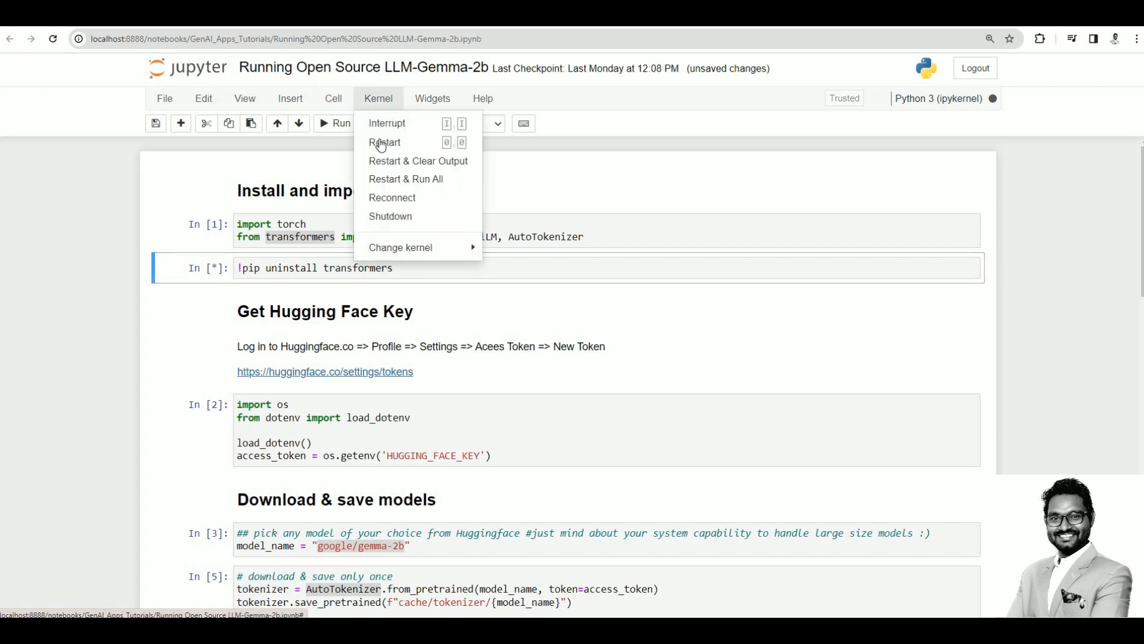
click(385, 142)
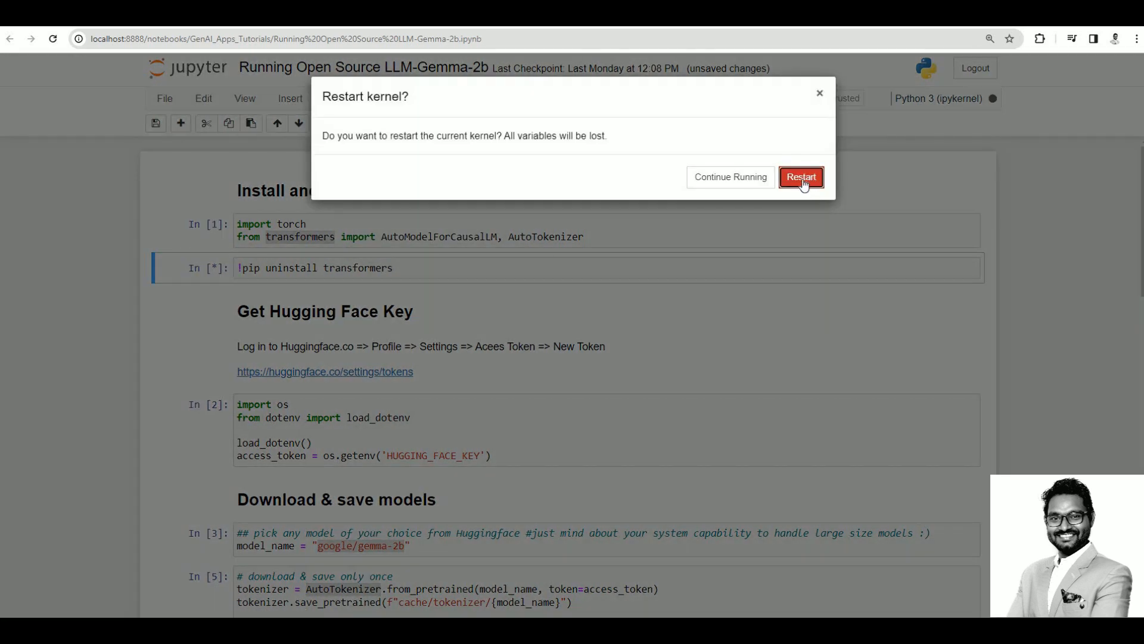
click(801, 177)
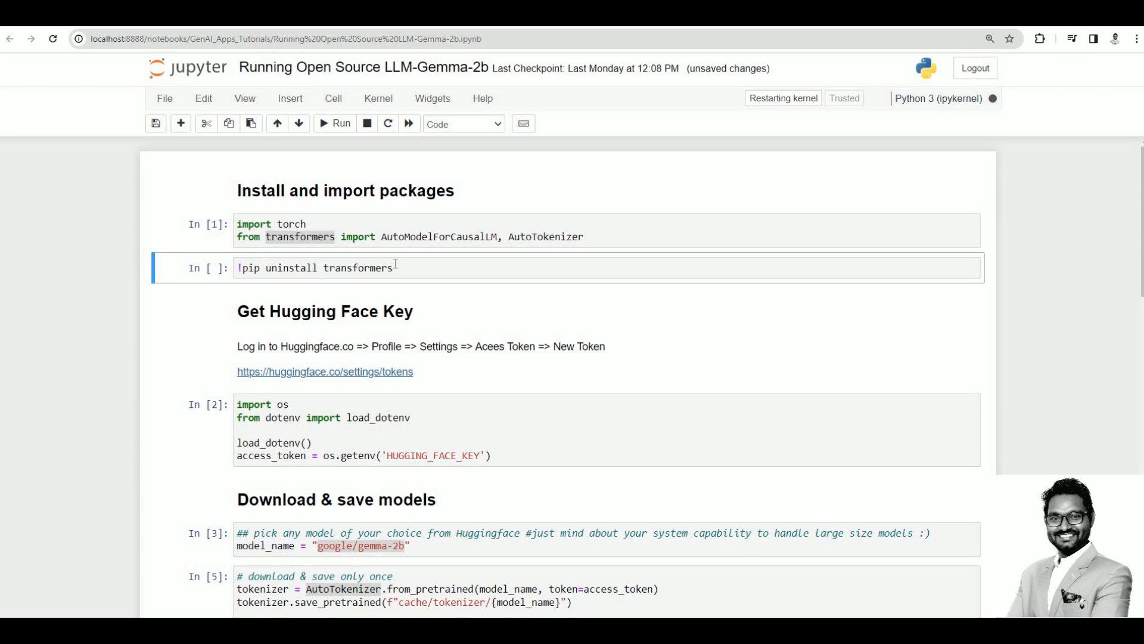
click(403, 268)
text(# )
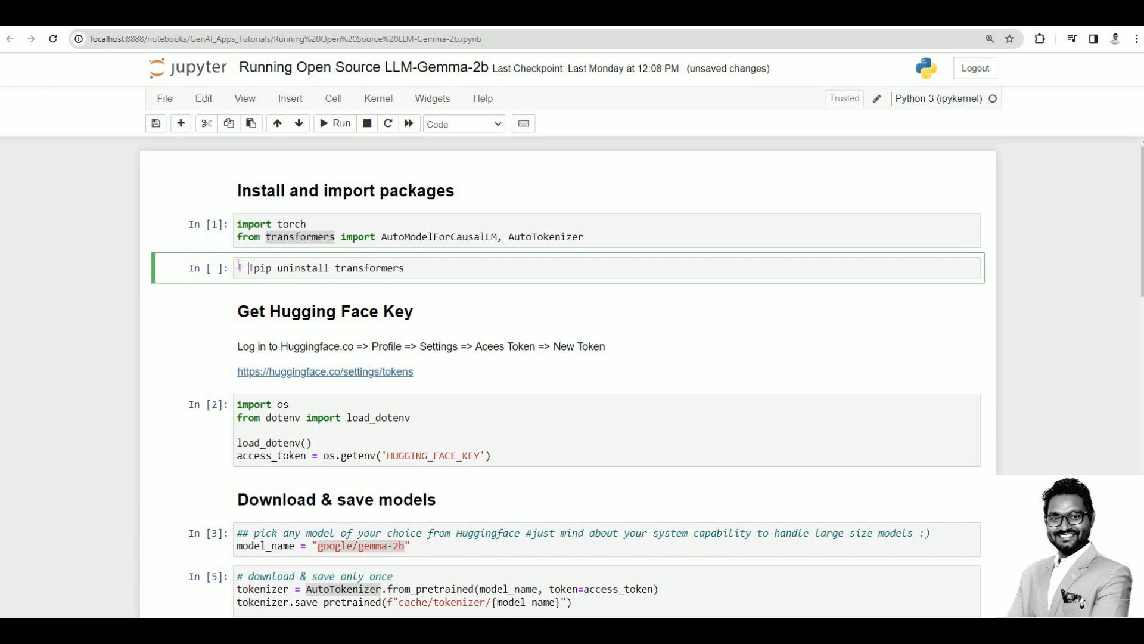
Step: Rewrite the uninstall cell as !python -m pip uninstall transformers --yes
text(python)
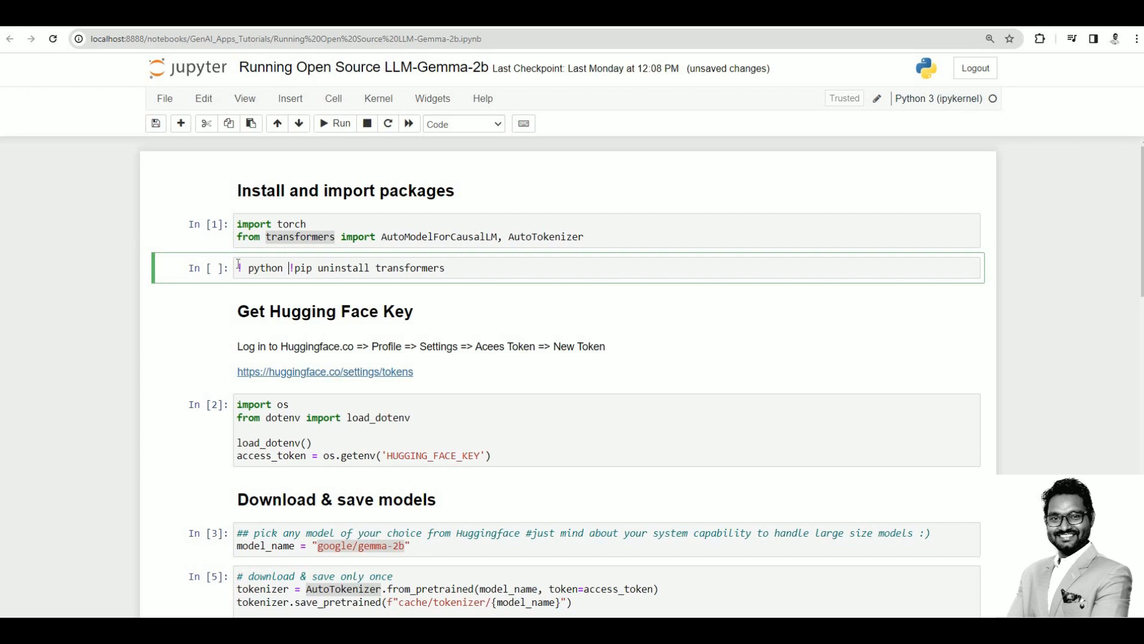
text(-m)
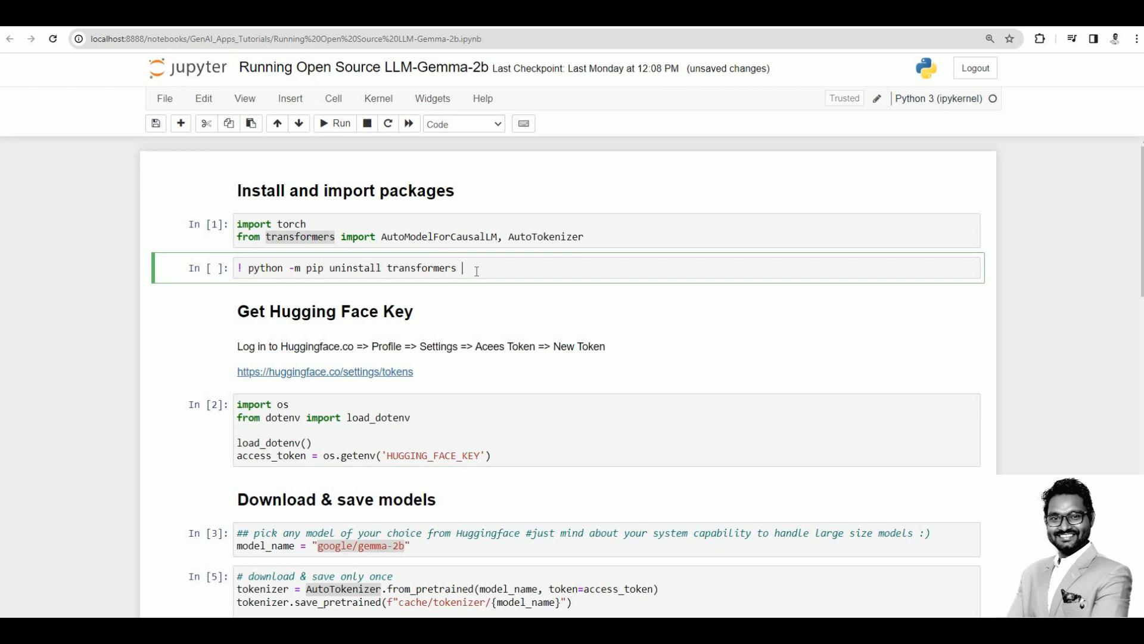
text(--y)
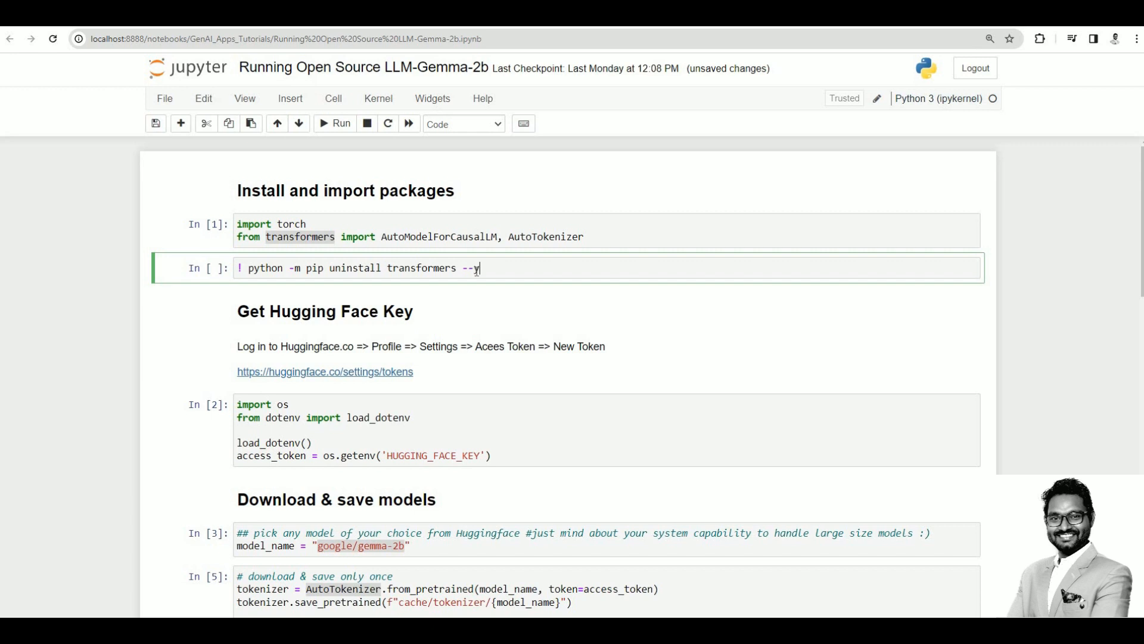
text(es)
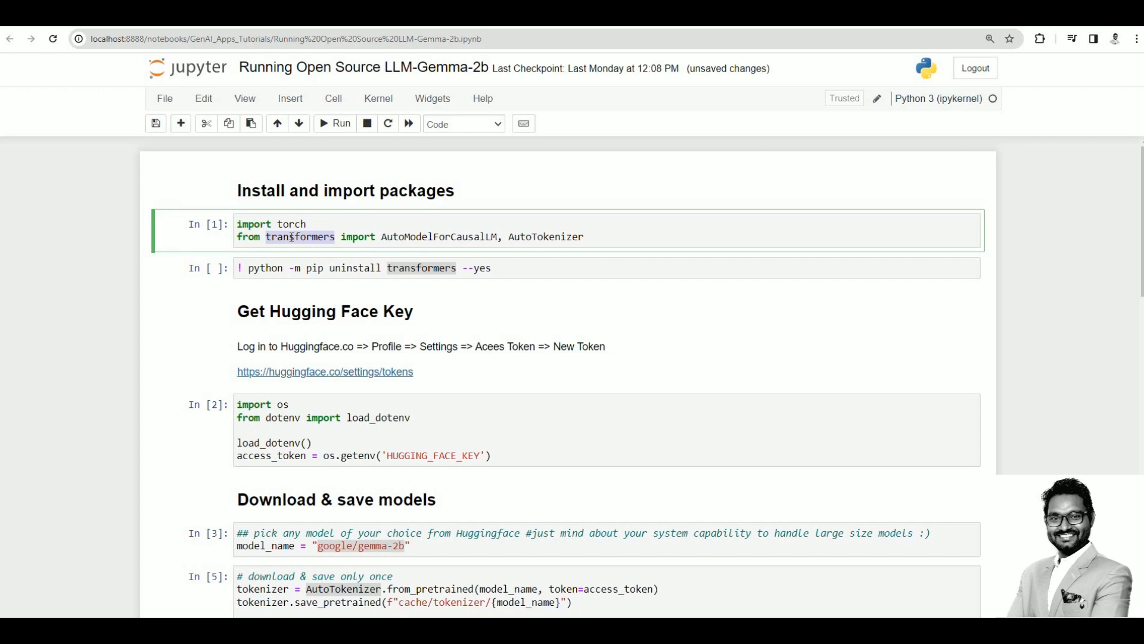
click(437, 268)
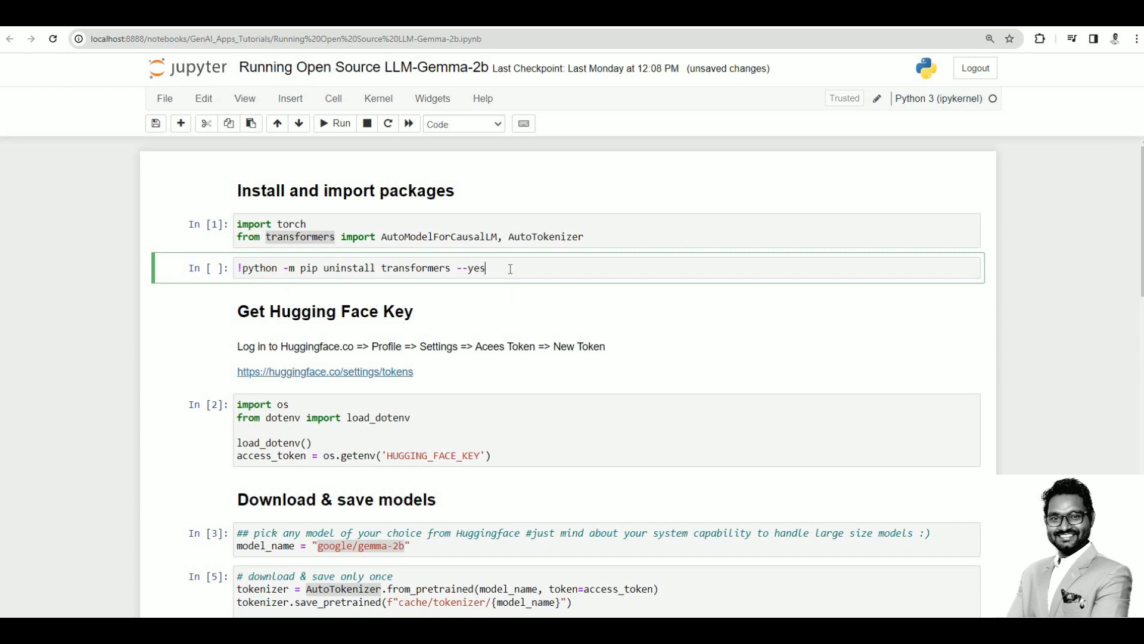
Step: Run the uninstall cell, removing transformers 4.38.1 and adding an empty cell below
click(335, 123)
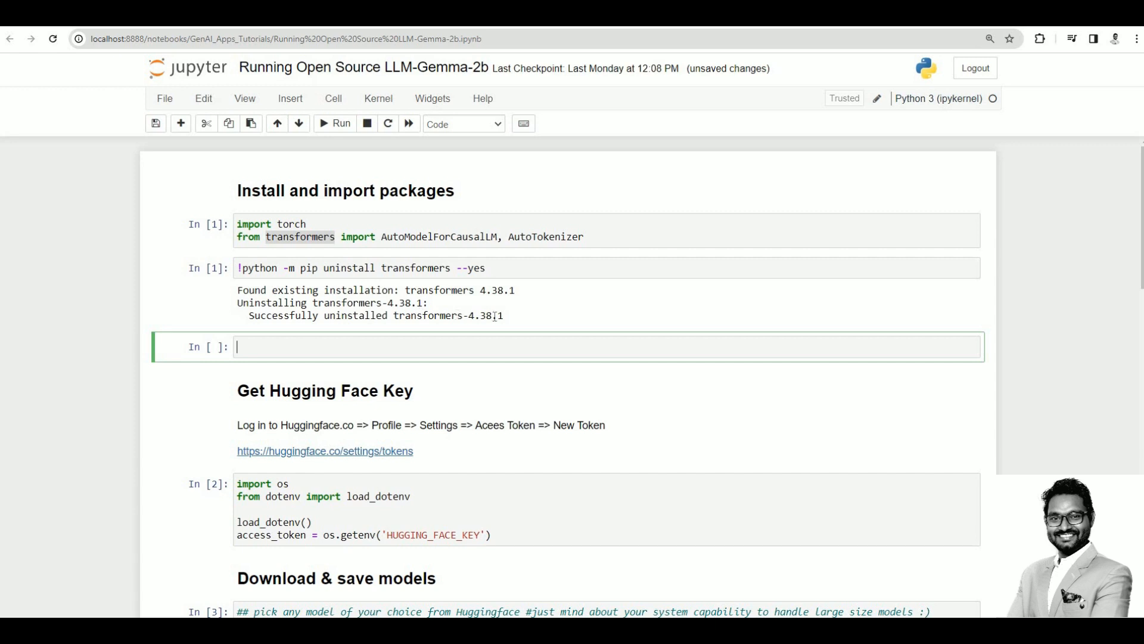
Step: Enter and run !pip install transformers in the empty cell, reinstalling transformers 4.38.1
double_click(449, 316)
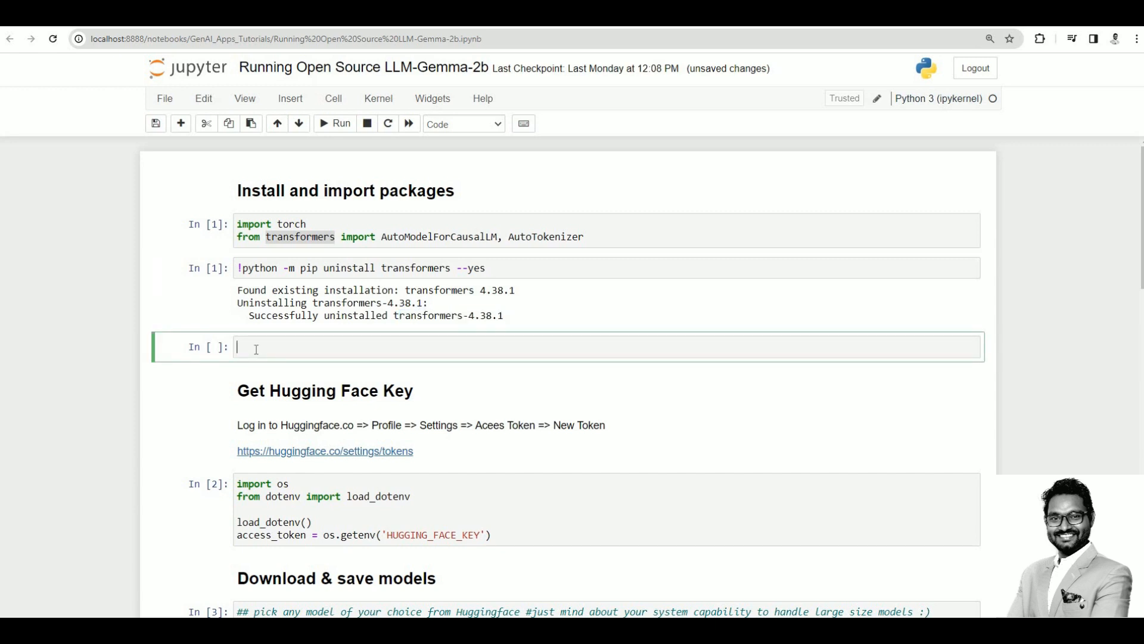
text(!pip insta)
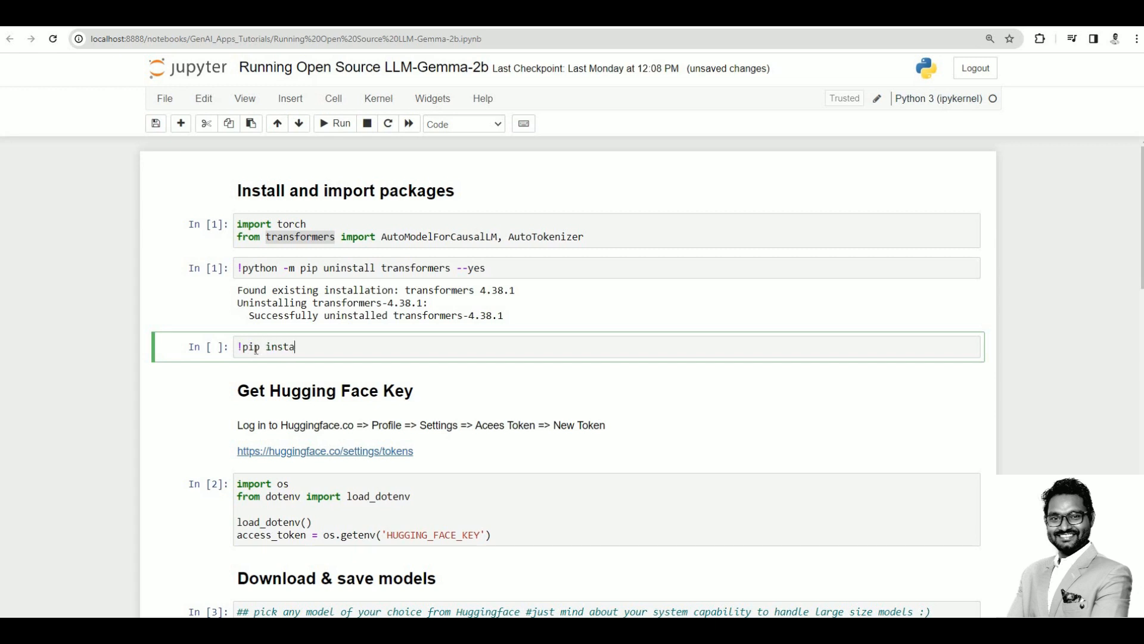
text(ll)
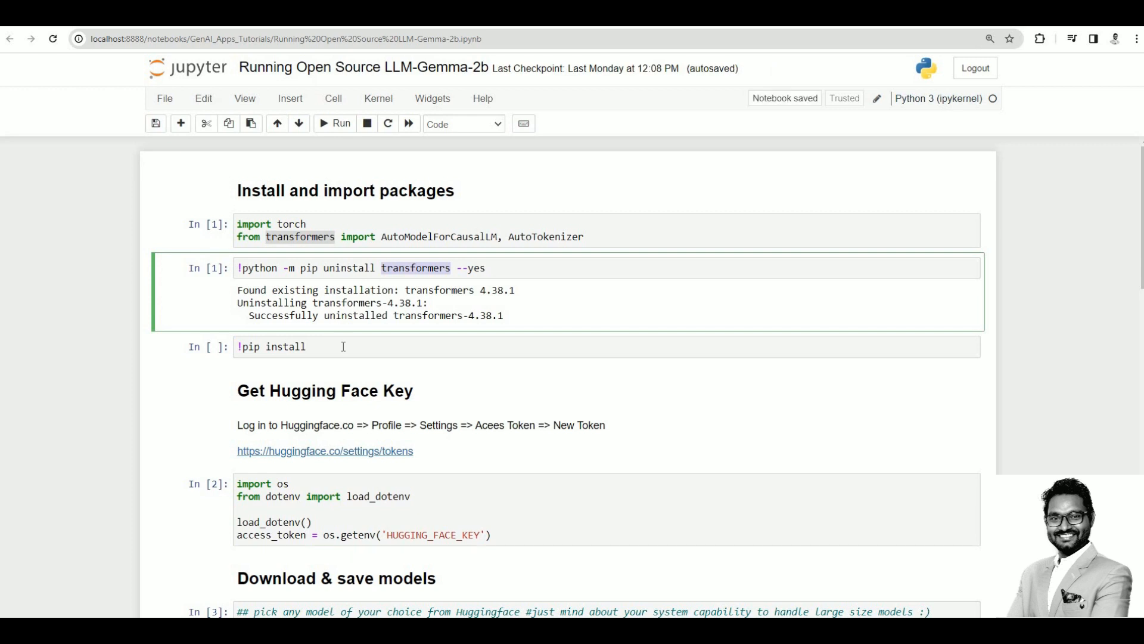
text(transformers)
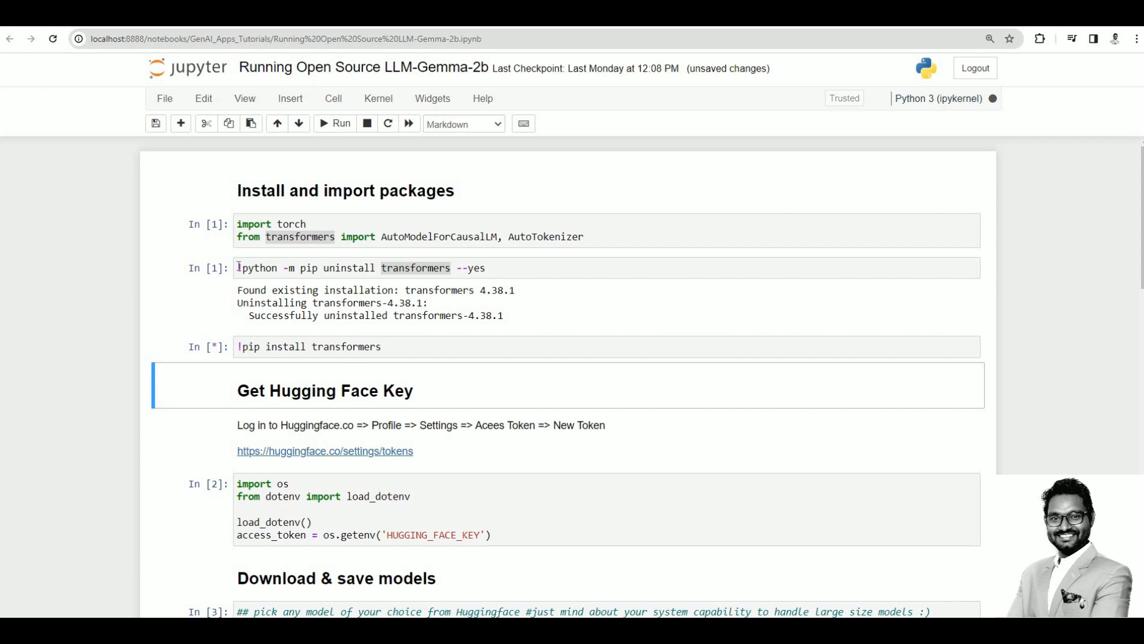
click(315, 268)
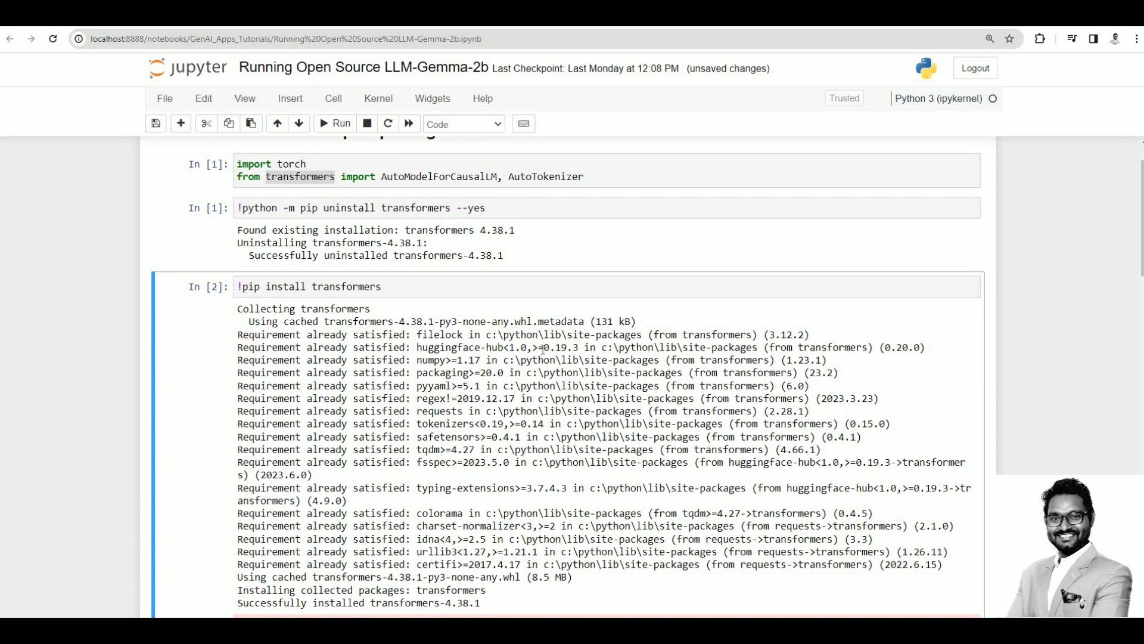
scroll(down, 3)
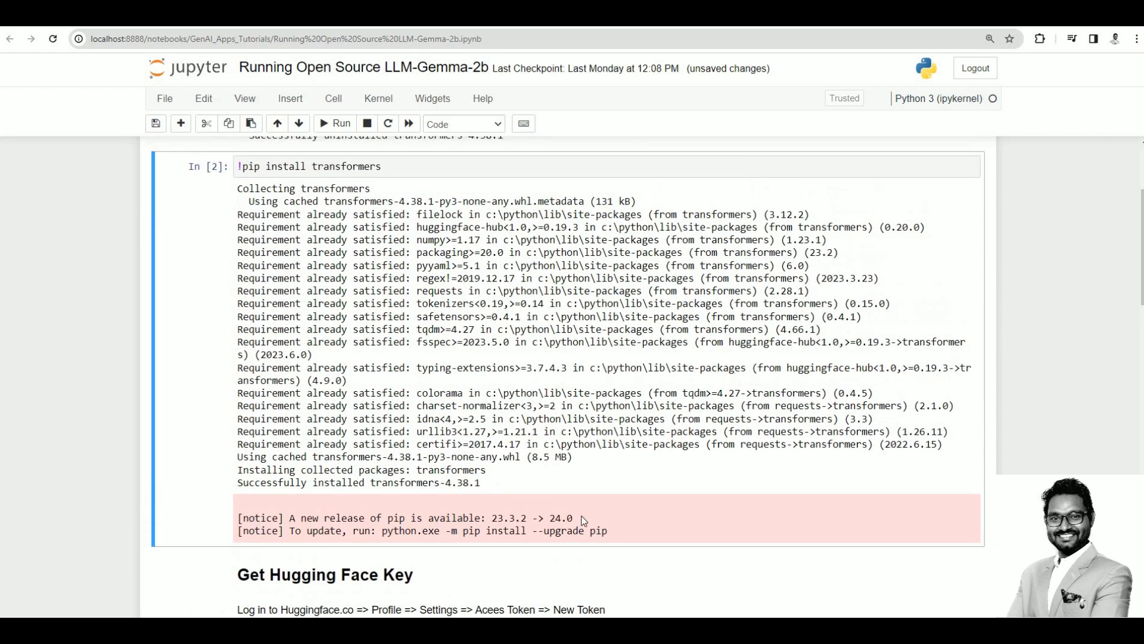
drag(576, 518, 295, 530)
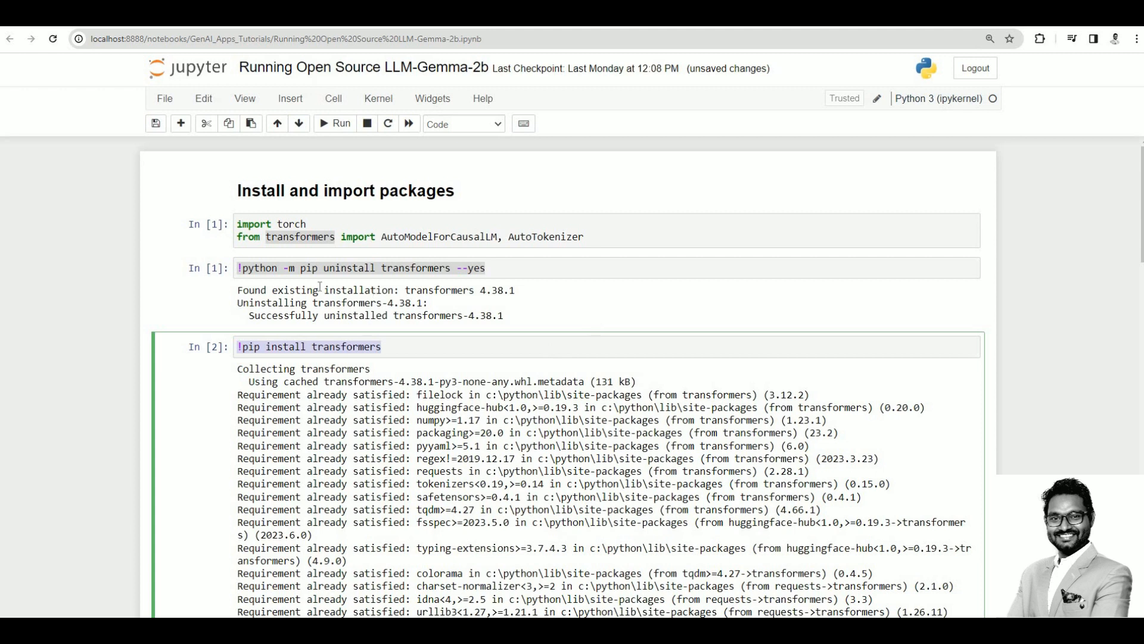
mouse_move(955, 113)
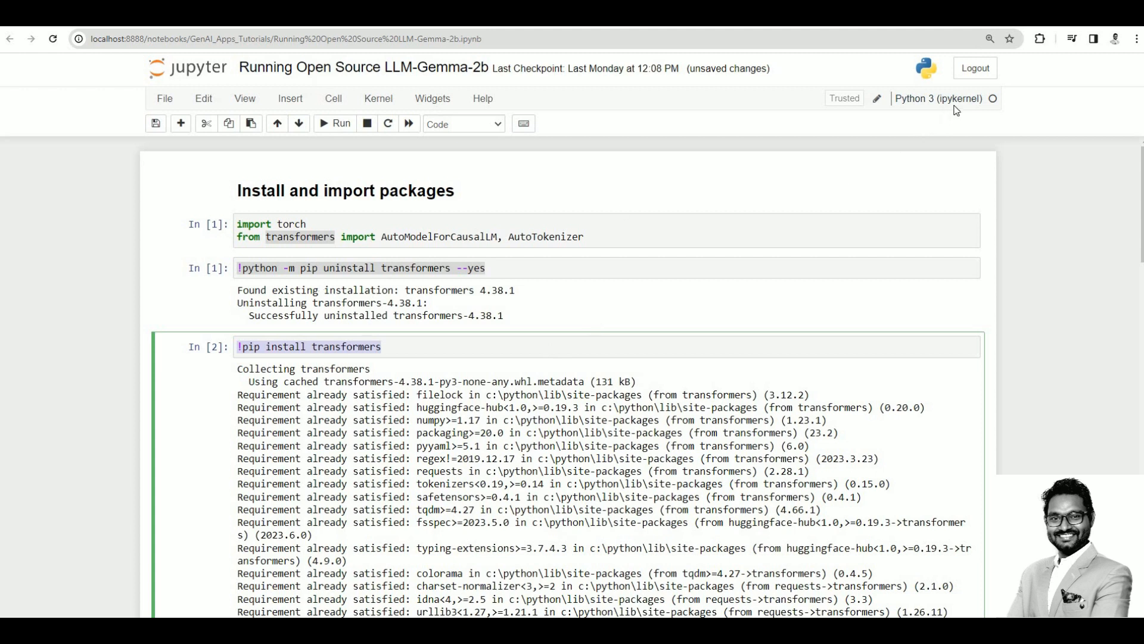
mouse_move(370, 333)
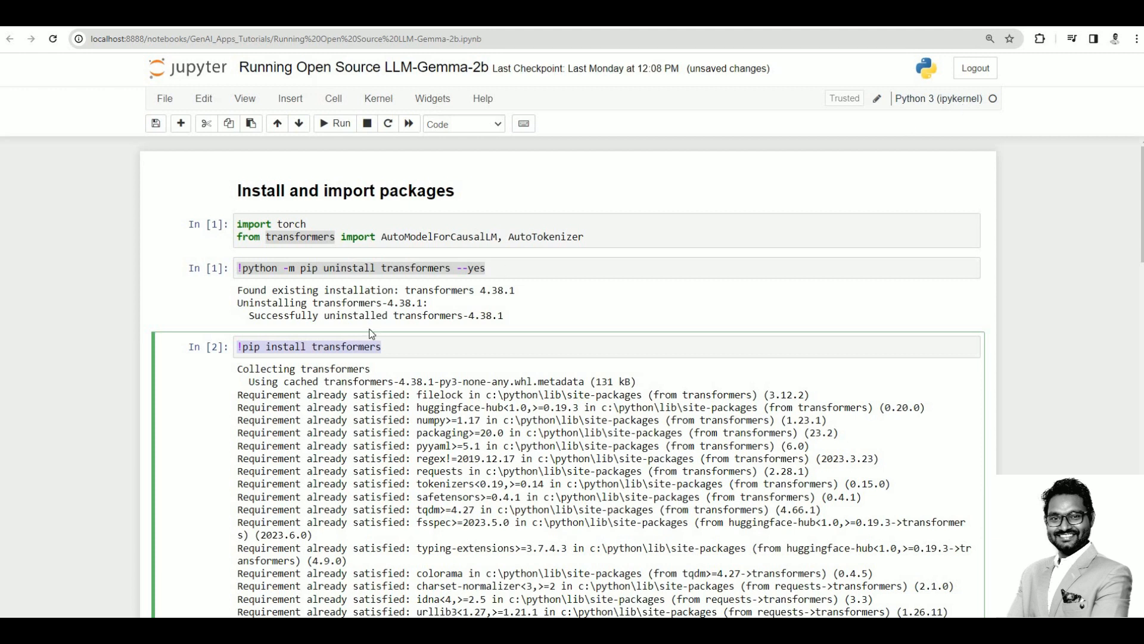
mouse_move(204, 202)
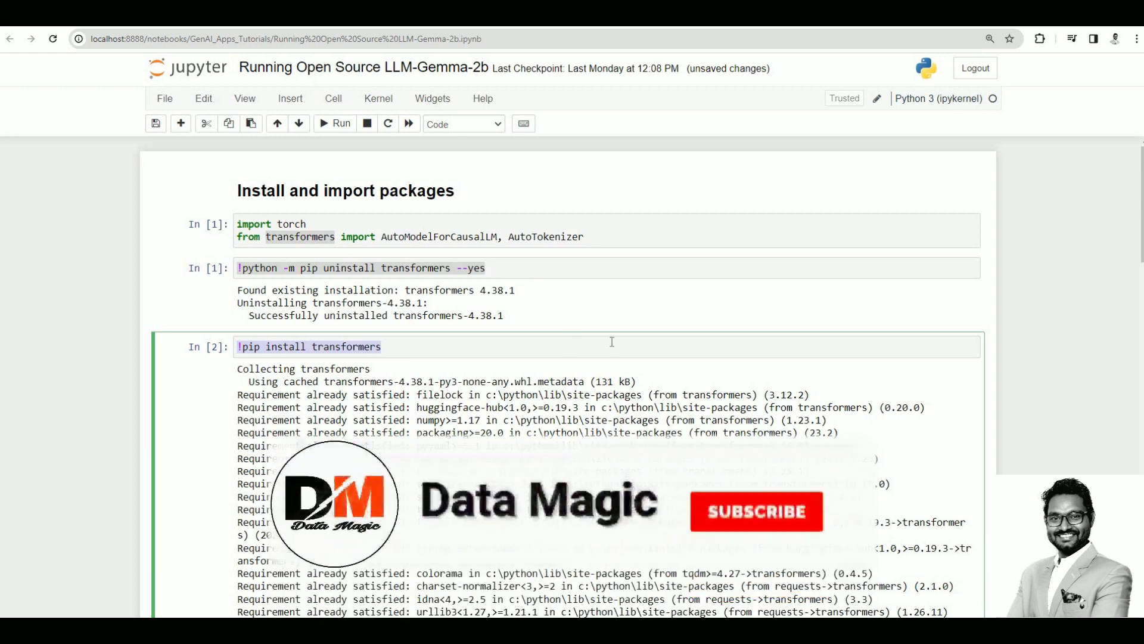
click(756, 511)
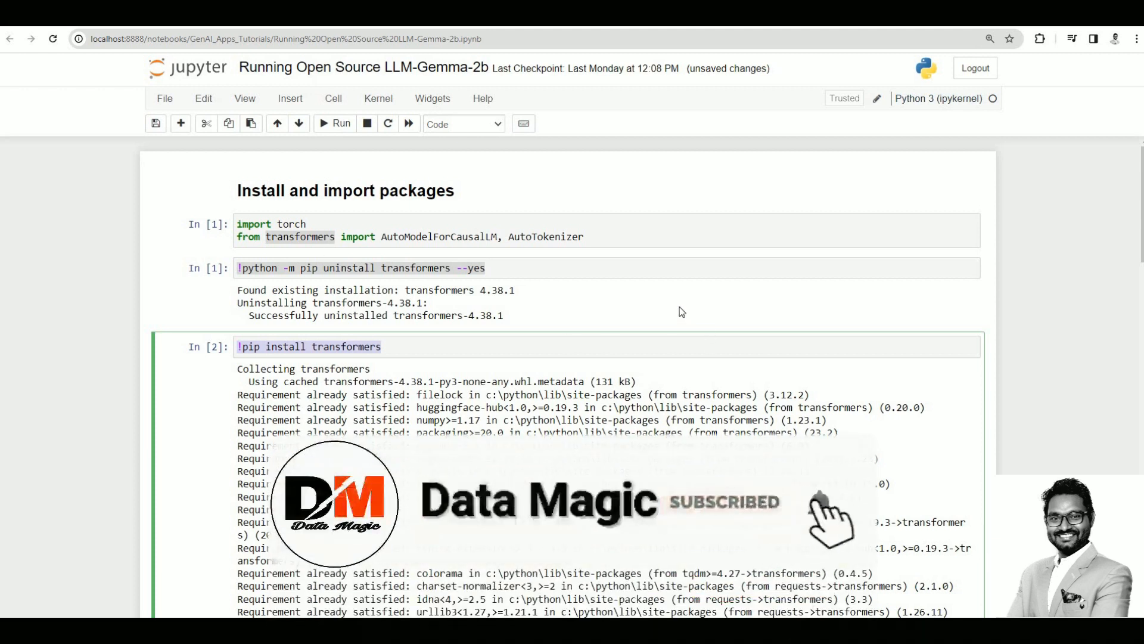